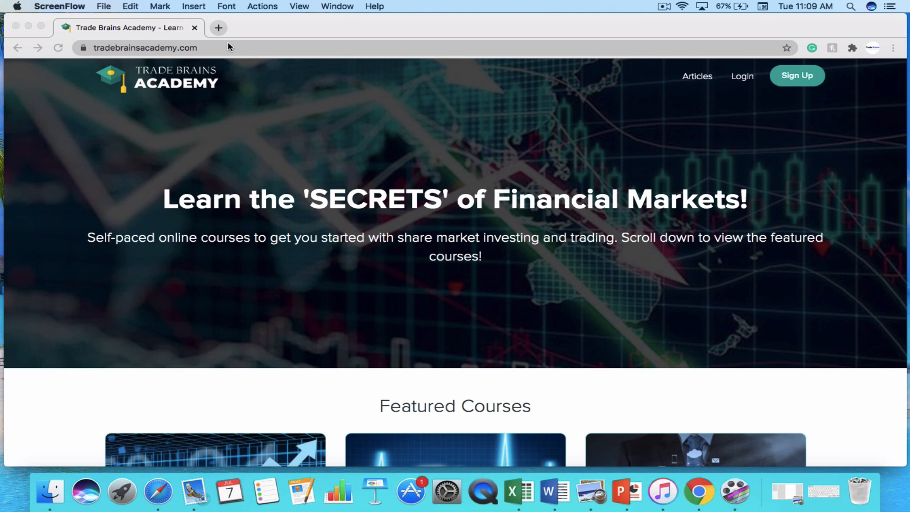
Go to screener.in in a new browser tab.
{"action": "left_click", "coordinate": [218, 27]}
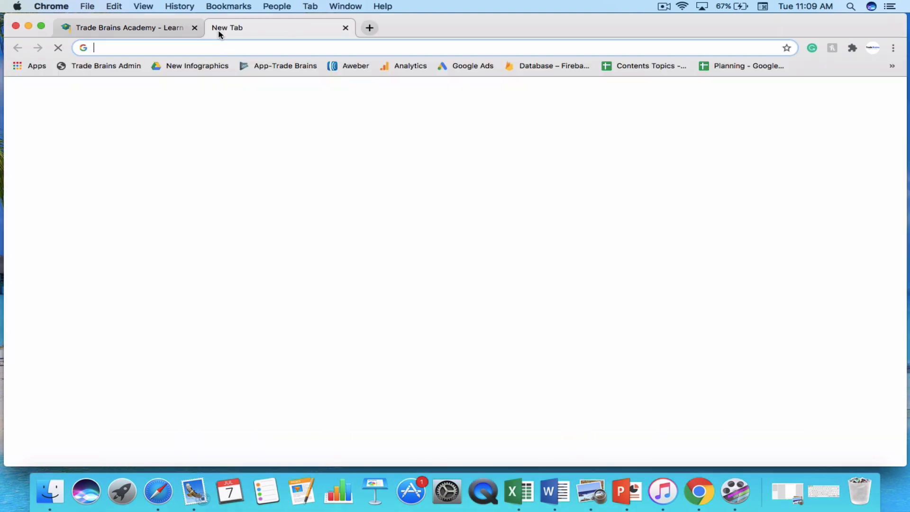
{"action": "type", "text": "screener.in/screens/"}
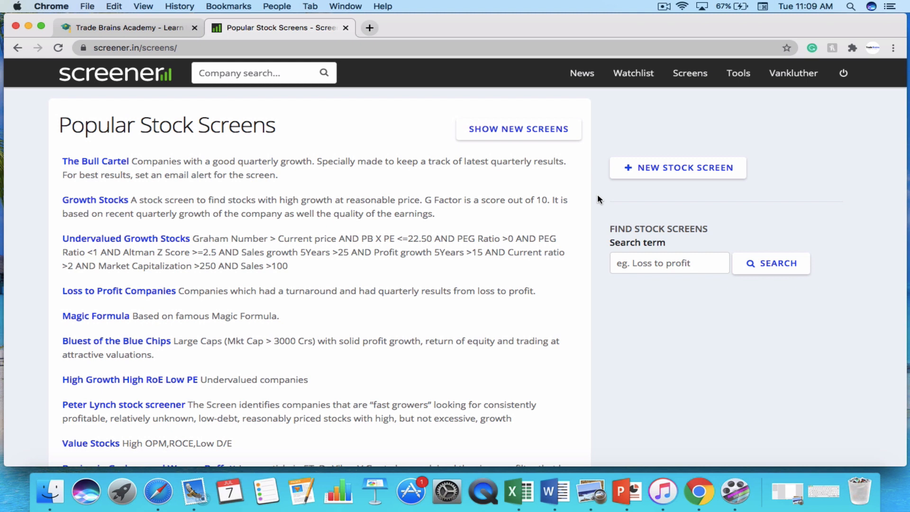
Start a new screen and enter Market Capitalization > 10000 as the first condition.
{"action": "left_click", "coordinate": [677, 167]}
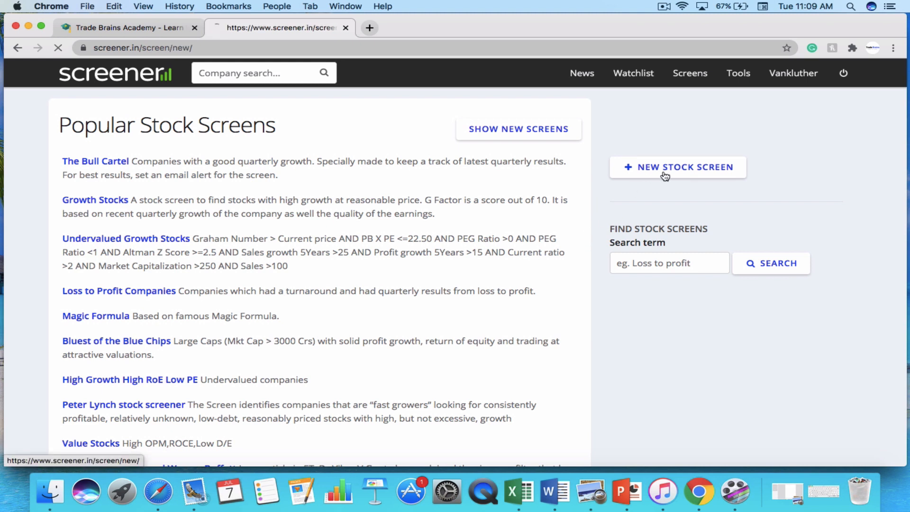
{"action": "left_click", "coordinate": [677, 167]}
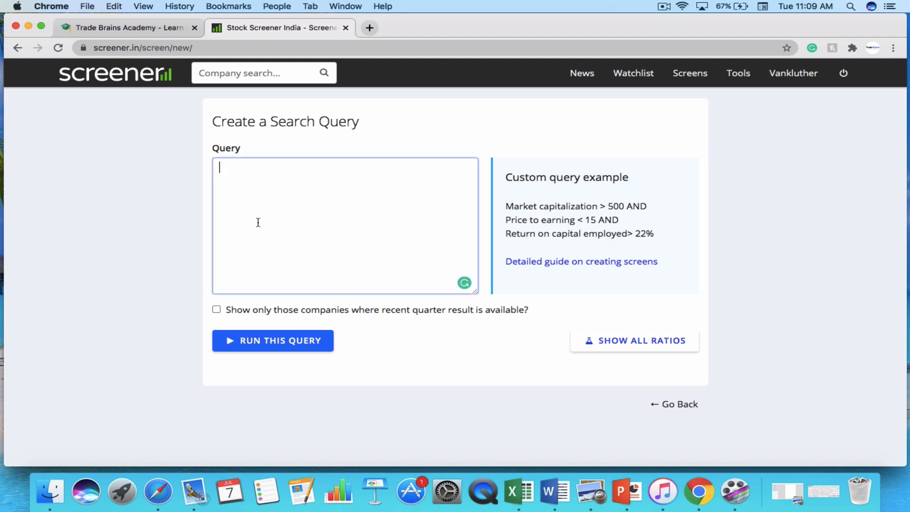
{"action": "type", "text": "market"}
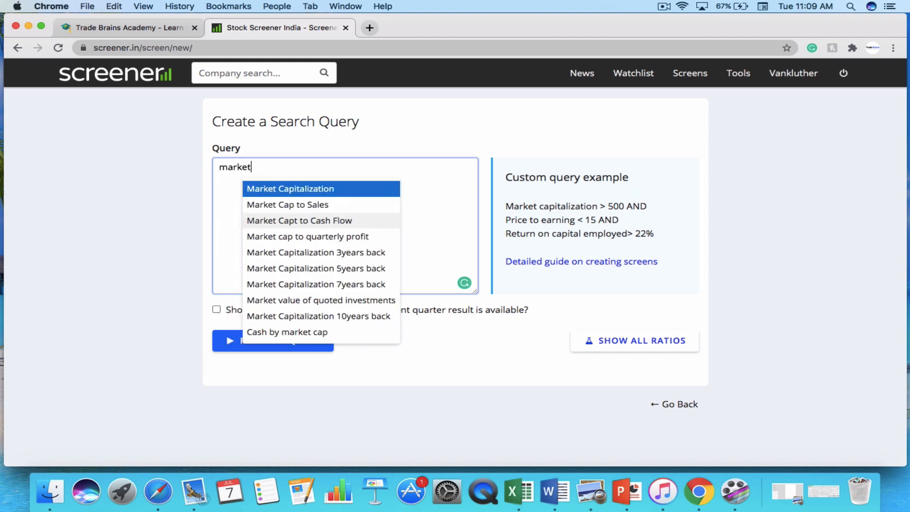
{"action": "left_click", "coordinate": [290, 189]}
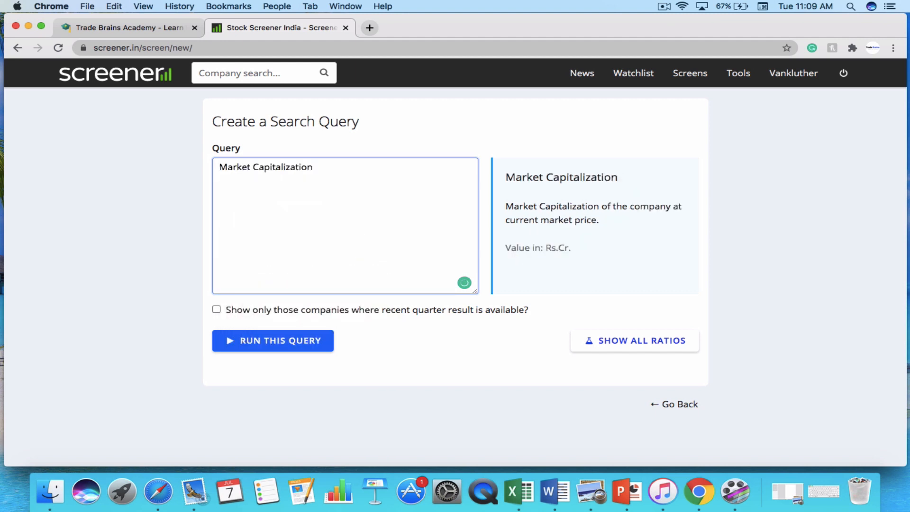
{"action": "type", "text": "> 10000"}
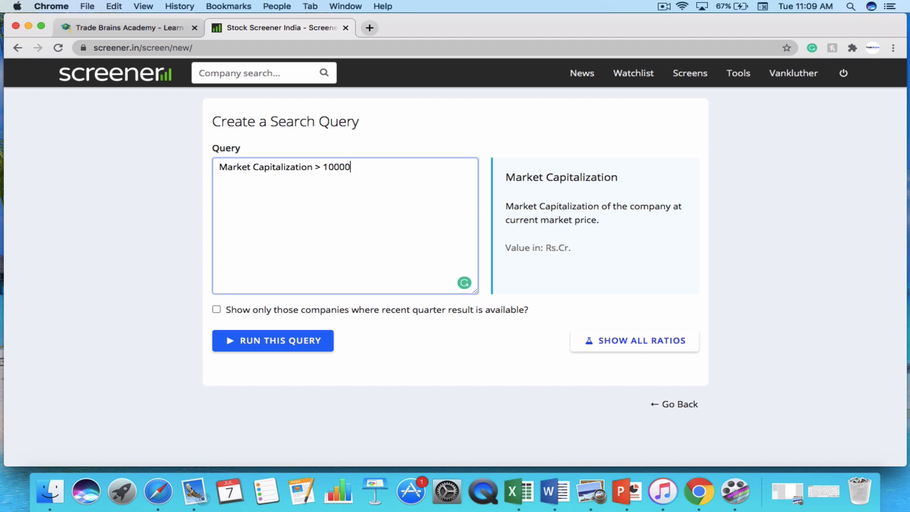
Append AND Debt = 0 AND Current ratio > 1 and run the query.
{"action": "type", "text": "AND"}
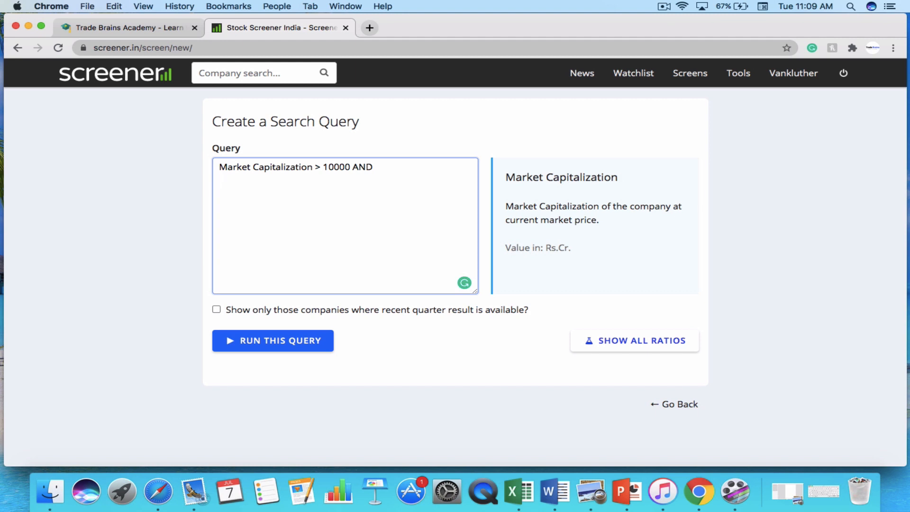
{"action": "type", "text": "Debt = 0 AND"}
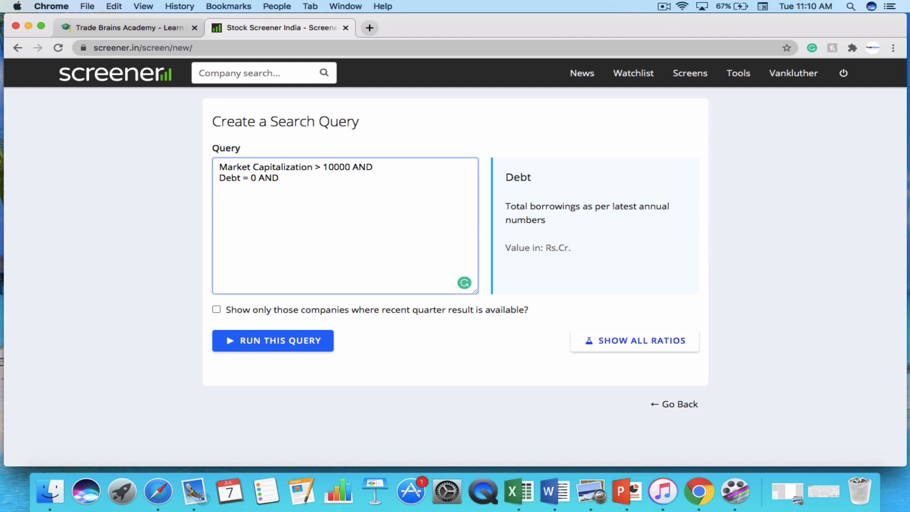
{"action": "type", "text": "Current ratio > 1"}
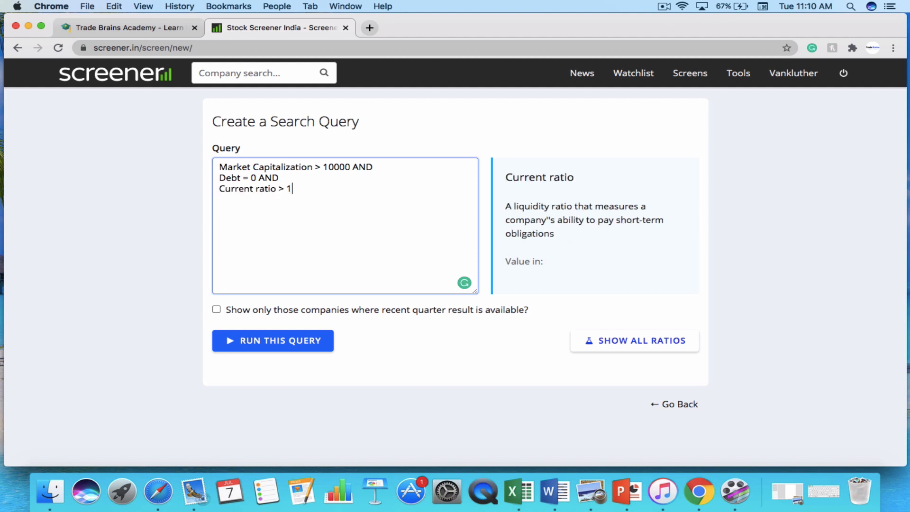
{"action": "left_click", "coordinate": [272, 340]}
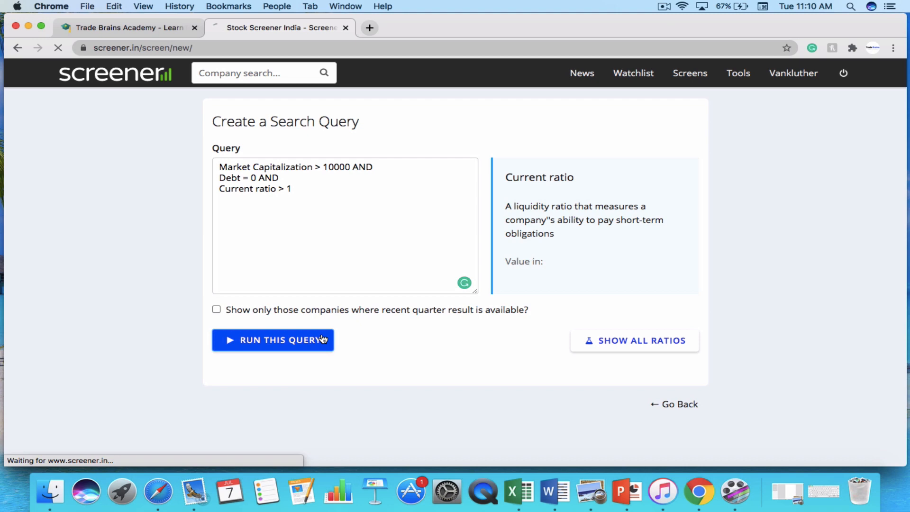
Scroll through the 18 query results, then start a new tab for in.investing.com.
{"action": "left_click", "coordinate": [272, 340]}
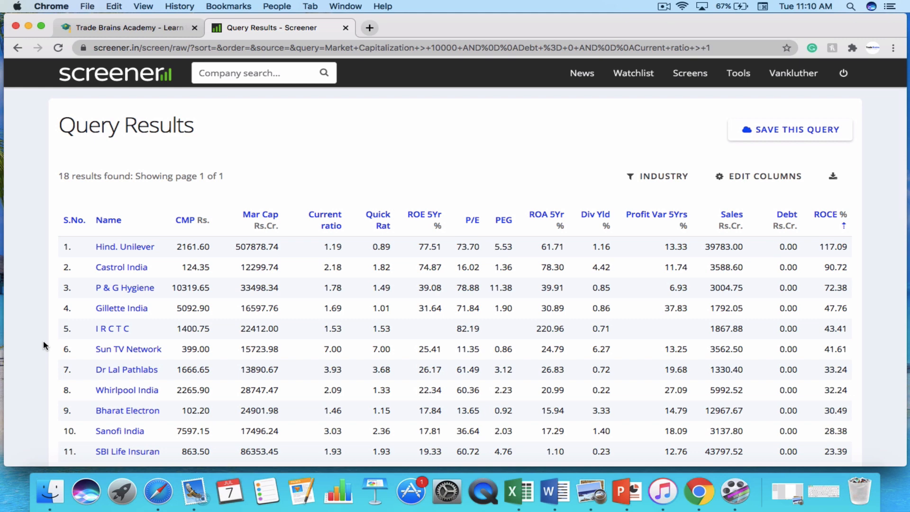
{"action": "scroll", "scroll_direction": "down", "scroll_amount": 3}
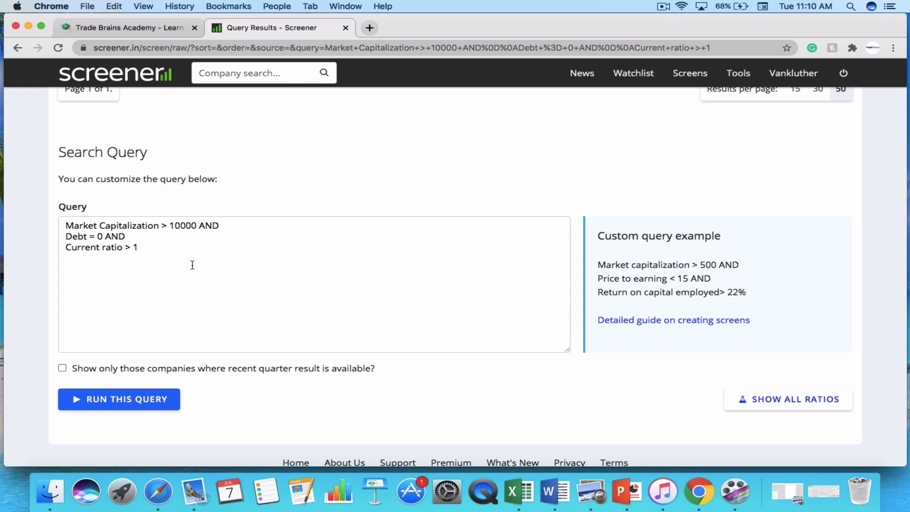
{"action": "left_click", "coordinate": [521, 27]}
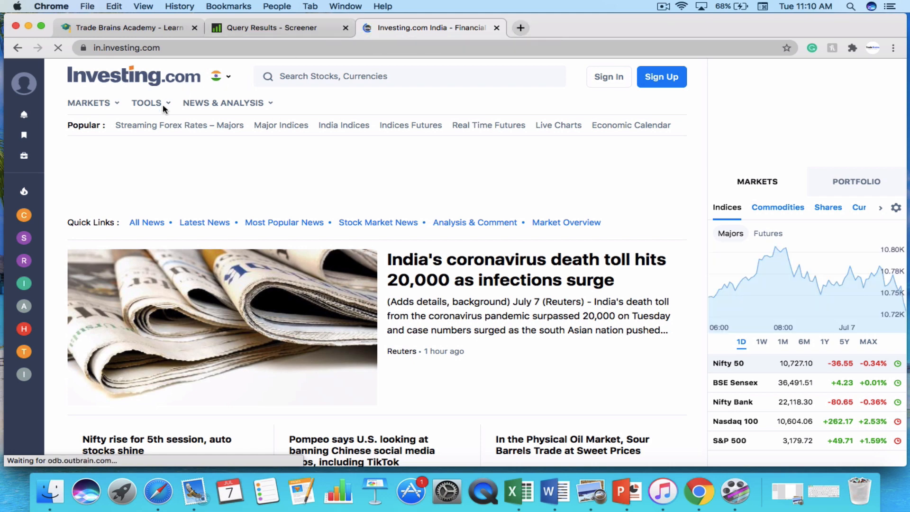
Reach the Stock Screener from the Tools menu and scroll to the filter bar.
{"action": "left_click", "coordinate": [148, 103]}
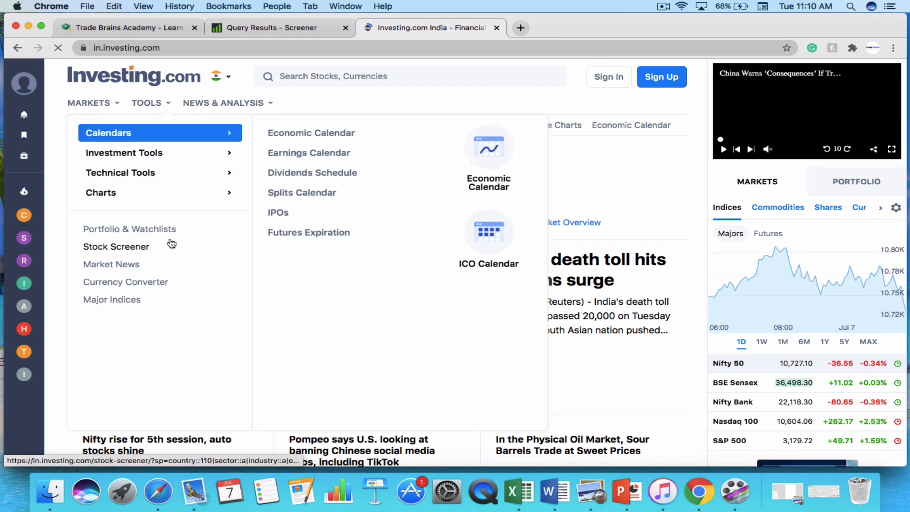
{"action": "left_click", "coordinate": [115, 247]}
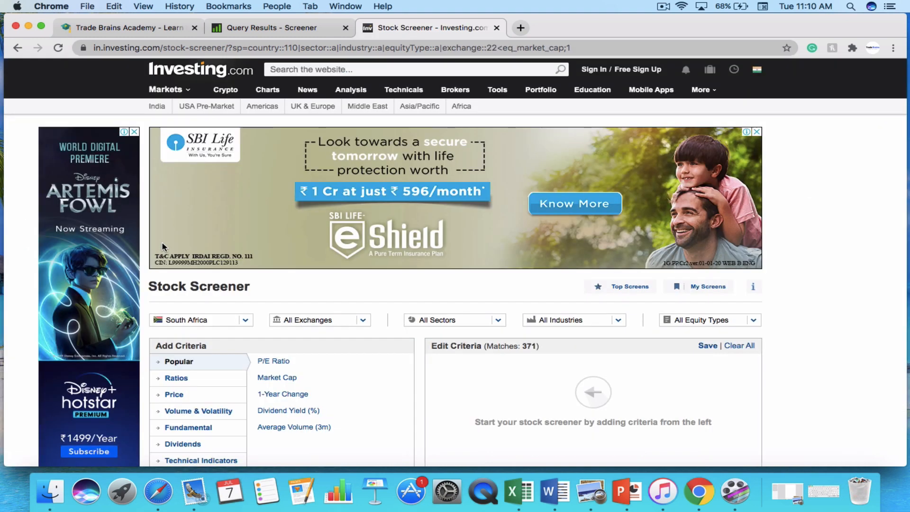
{"action": "scroll", "scroll_direction": "down", "scroll_amount": 3}
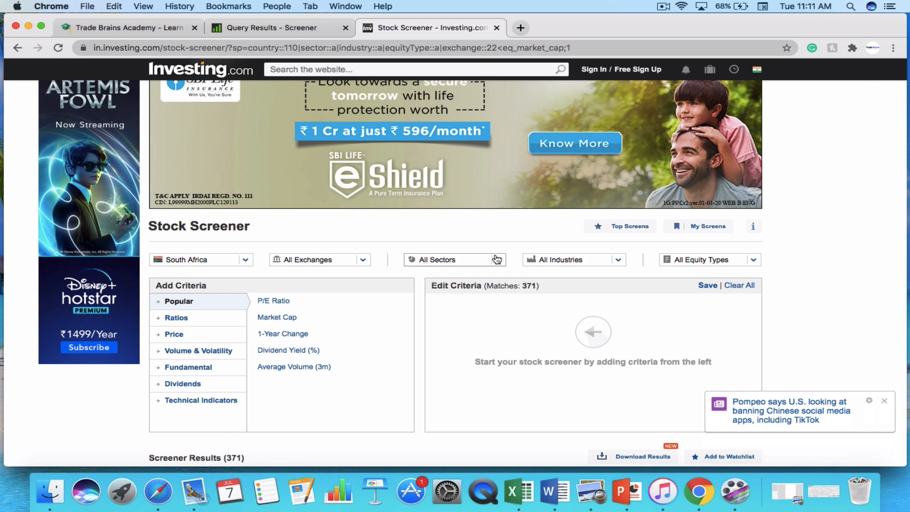
{"action": "mouse_move", "coordinate": [590, 260]}
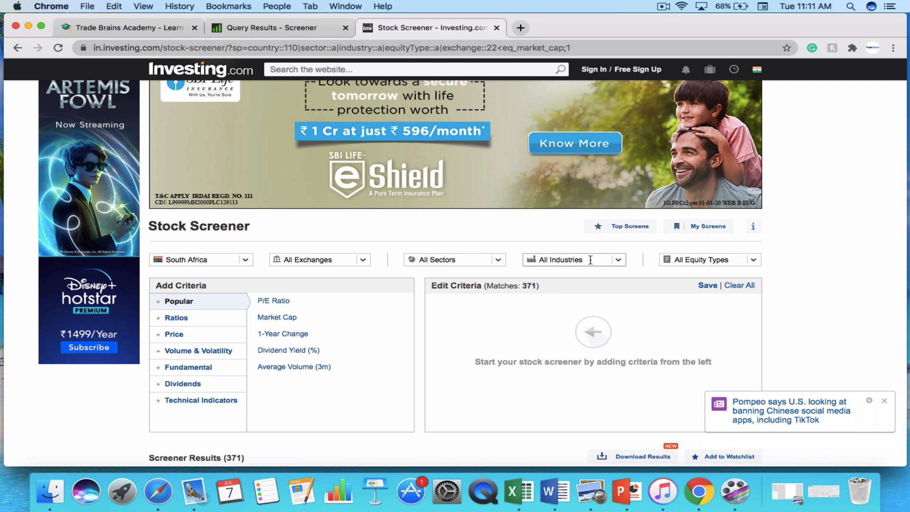
Add a P/E Ratio criterion with a maximum of 20.00.
{"action": "left_click", "coordinate": [454, 260]}
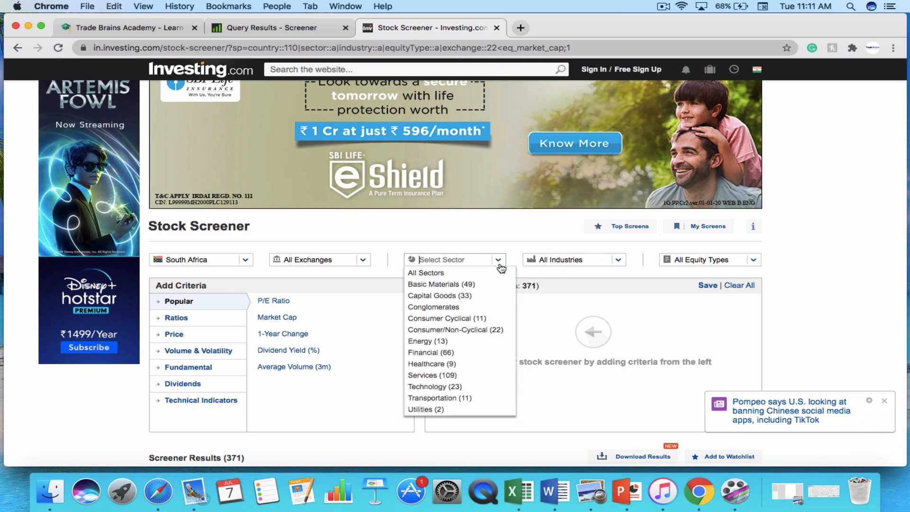
{"action": "left_click", "coordinate": [439, 295]}
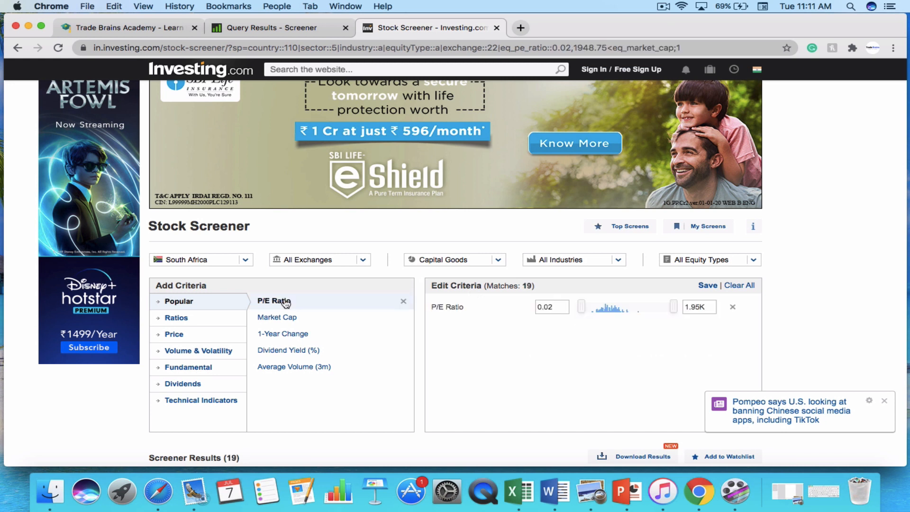
{"action": "left_click", "coordinate": [550, 307]}
{"action": "type", "text": "0"}
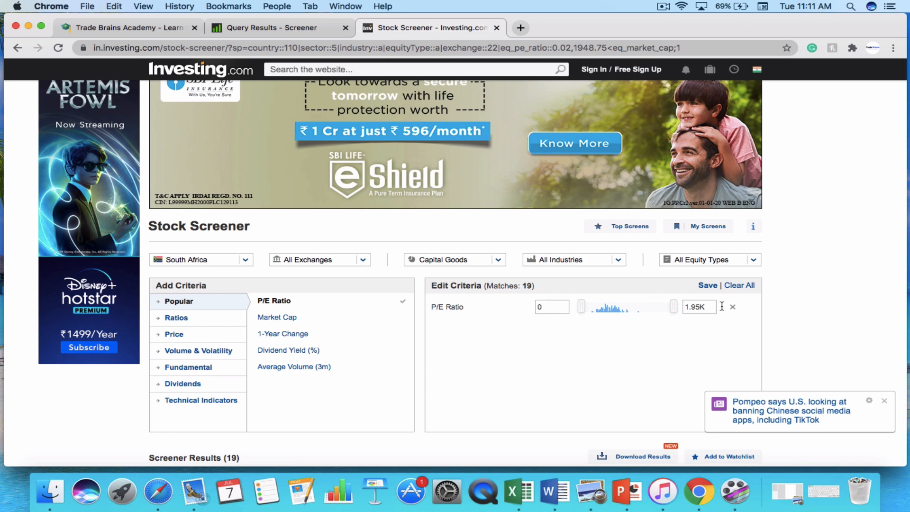
{"action": "type", "text": "20.00"}
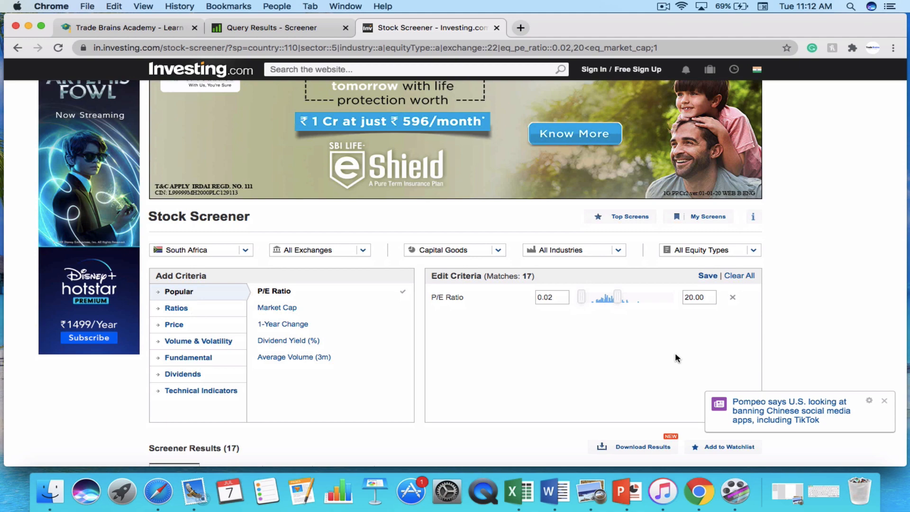
Scroll down to review the 17 screener results and back up.
{"action": "scroll", "scroll_direction": "down", "scroll_amount": 3}
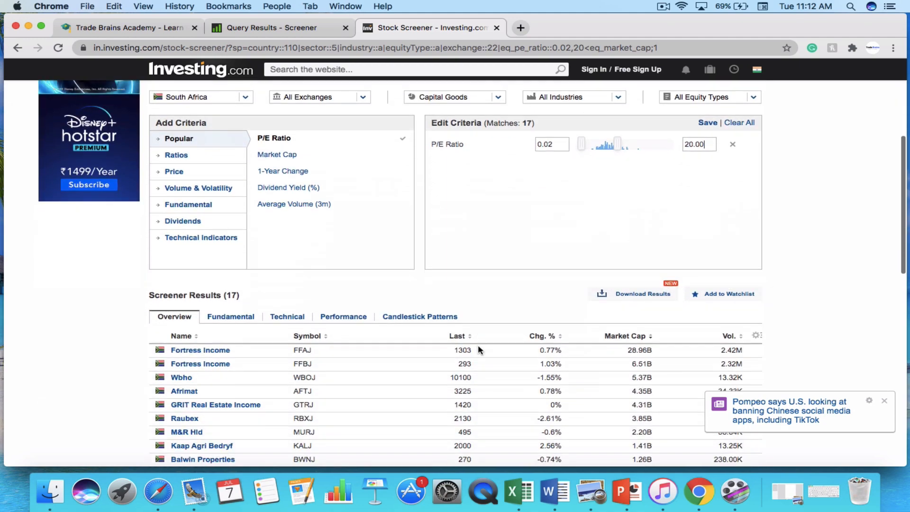
{"action": "scroll", "scroll_direction": "down", "scroll_amount": 3}
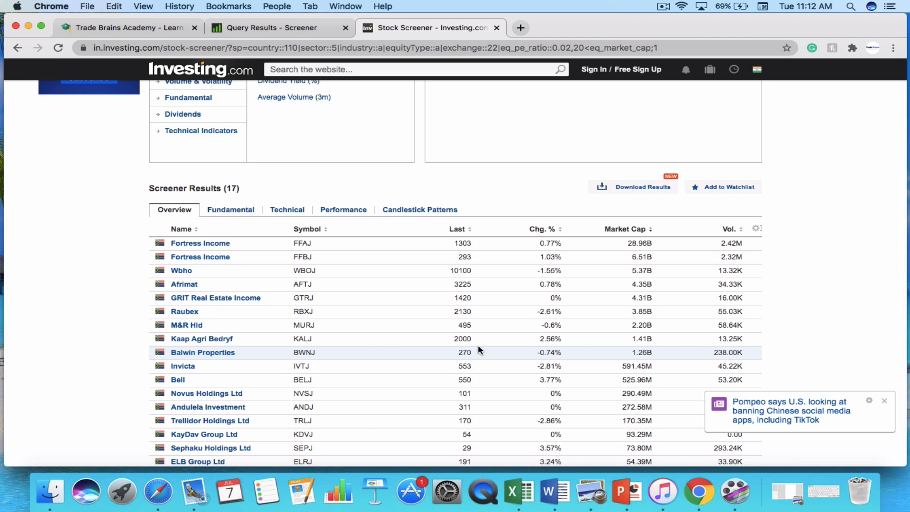
{"action": "scroll", "scroll_direction": "up", "scroll_amount": 3}
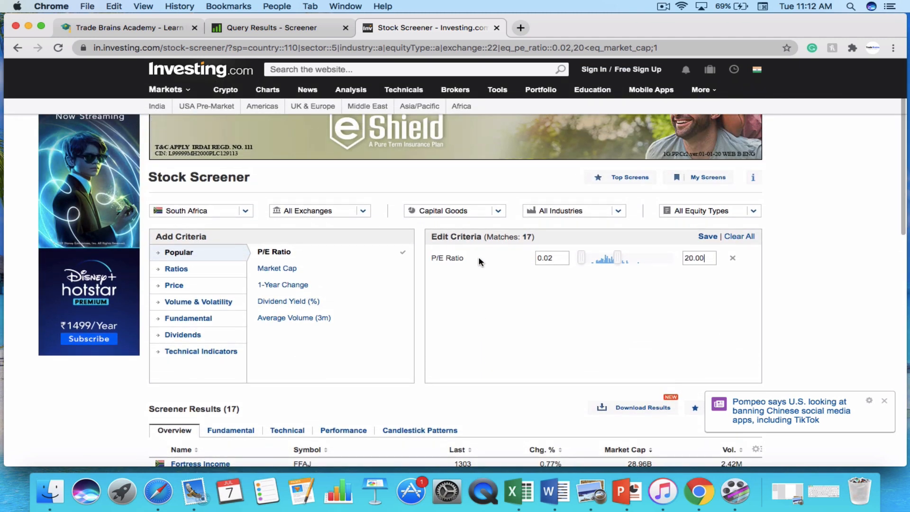
{"action": "mouse_move", "coordinate": [378, 320]}
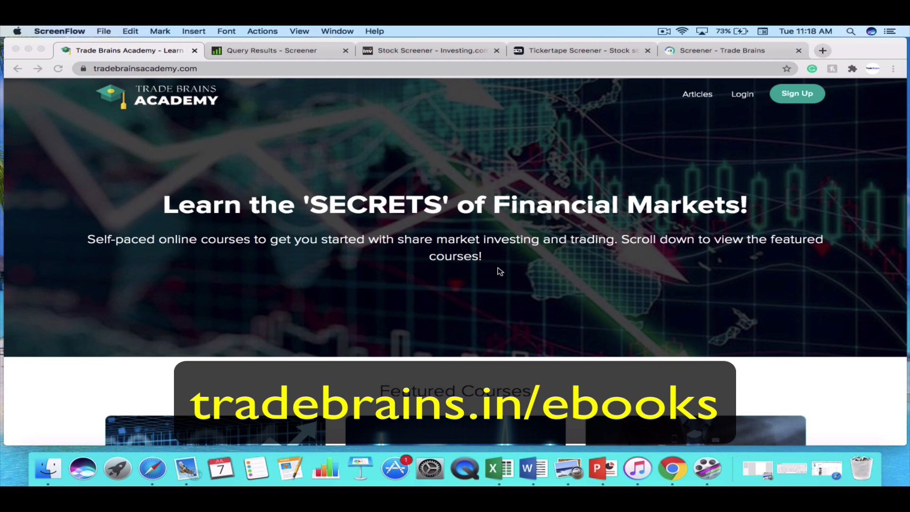
{"action": "left_click", "coordinate": [430, 50]}
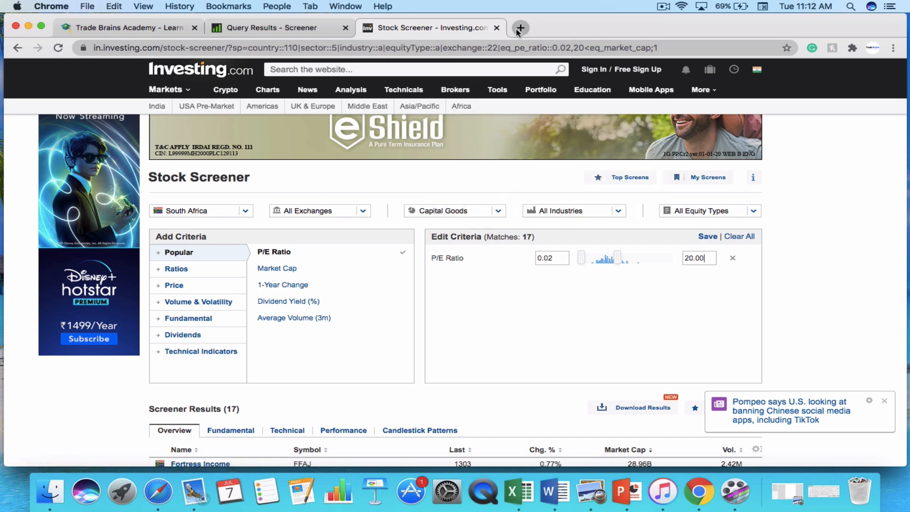
Go to tickertape.in in a new tab and choose Screener from the products menu.
{"action": "left_click", "coordinate": [520, 28]}
{"action": "type", "text": "tickertape.in"}
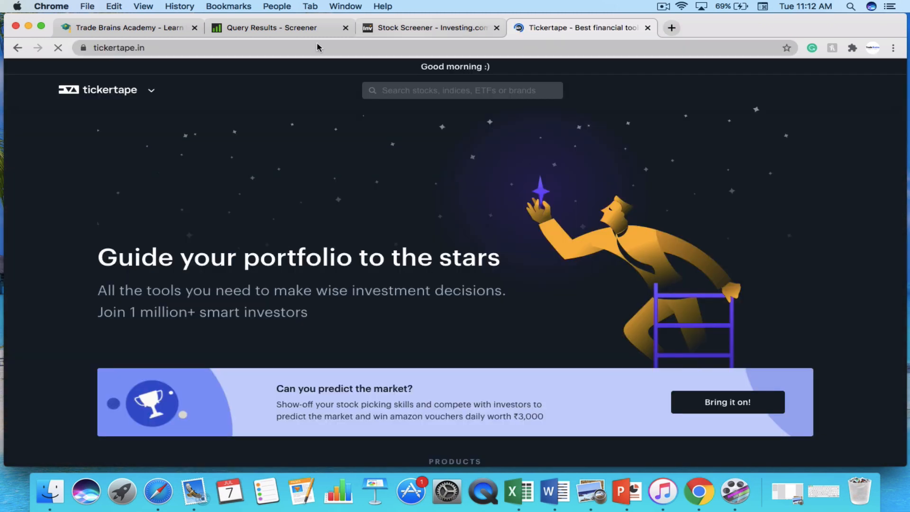
{"action": "left_click", "coordinate": [151, 90]}
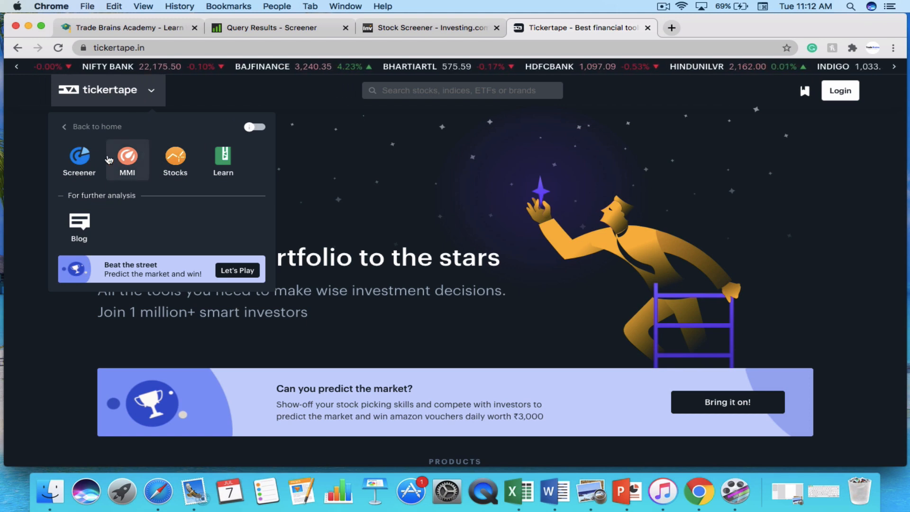
{"action": "left_click", "coordinate": [79, 159]}
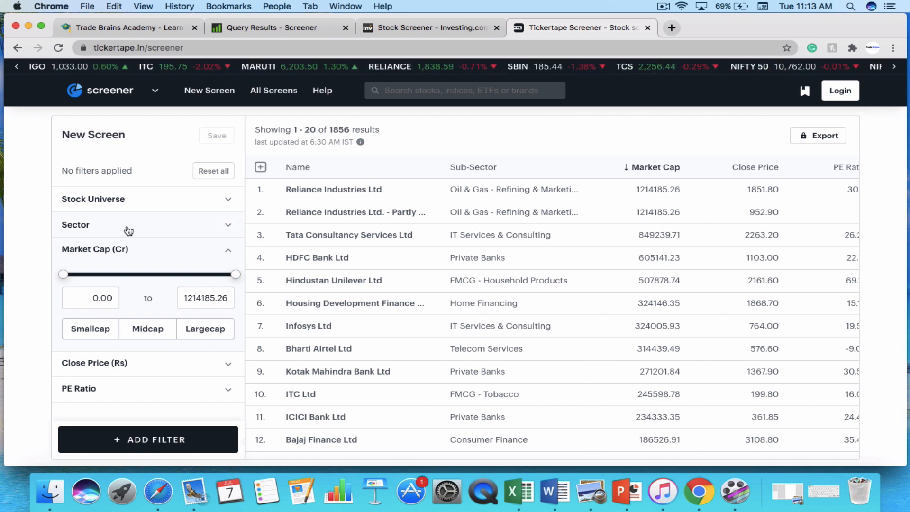
Set the Market Cap filter to Largecap (20000 Cr upward) and confirm with Done.
{"action": "left_click", "coordinate": [75, 225]}
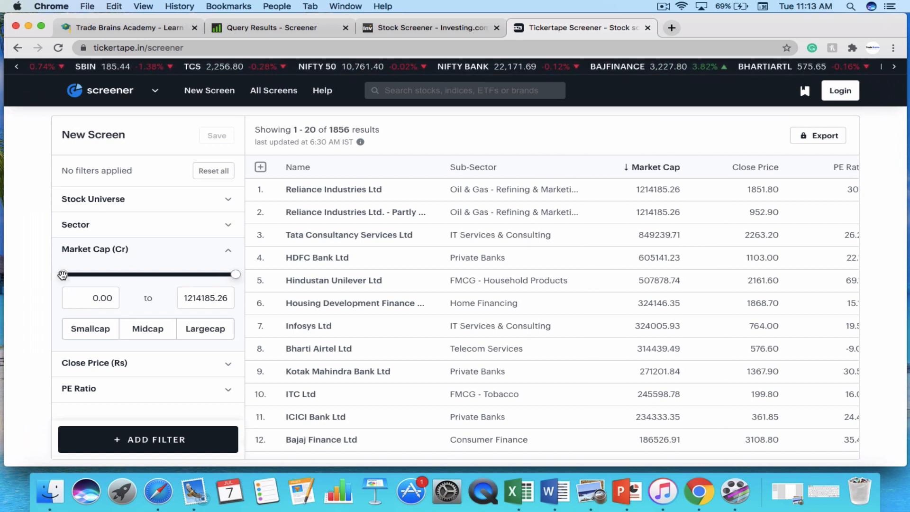
{"action": "left_click_drag", "start_coordinate": [63, 274], "coordinate": [111, 274]}
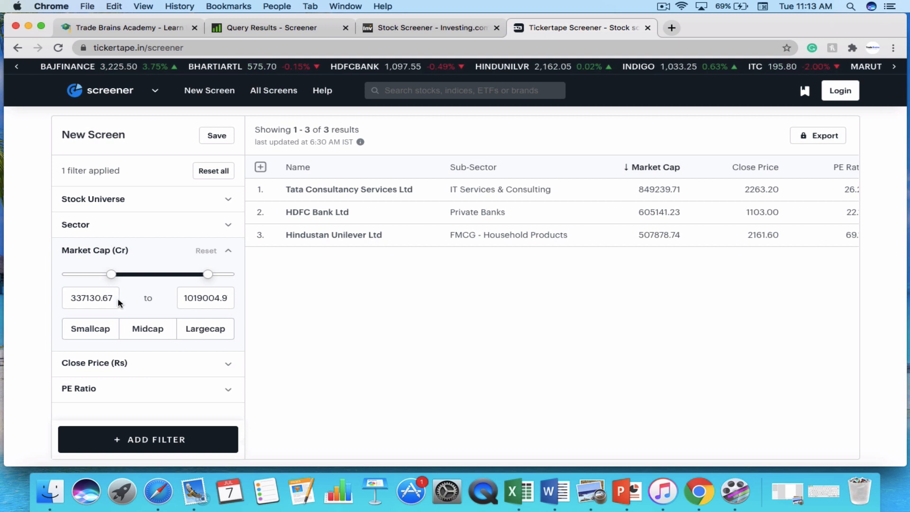
{"action": "left_click", "coordinate": [204, 329]}
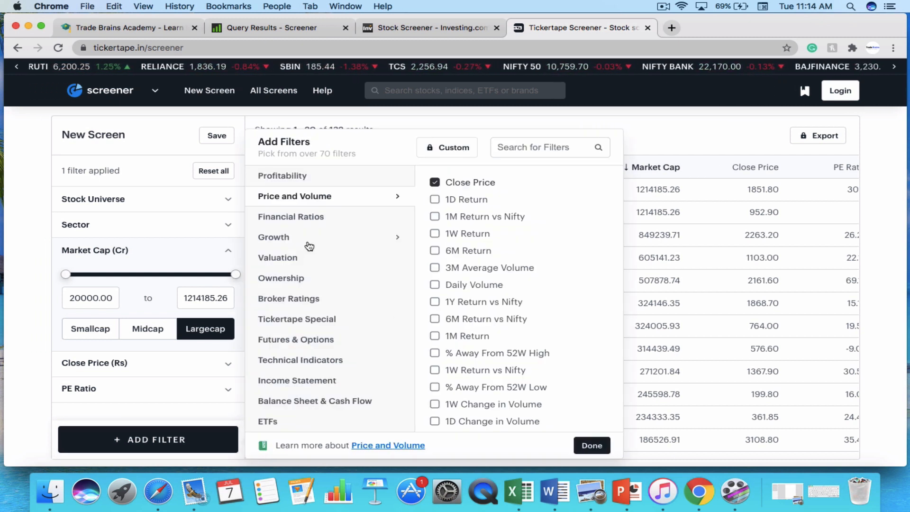
{"action": "mouse_move", "coordinate": [323, 284]}
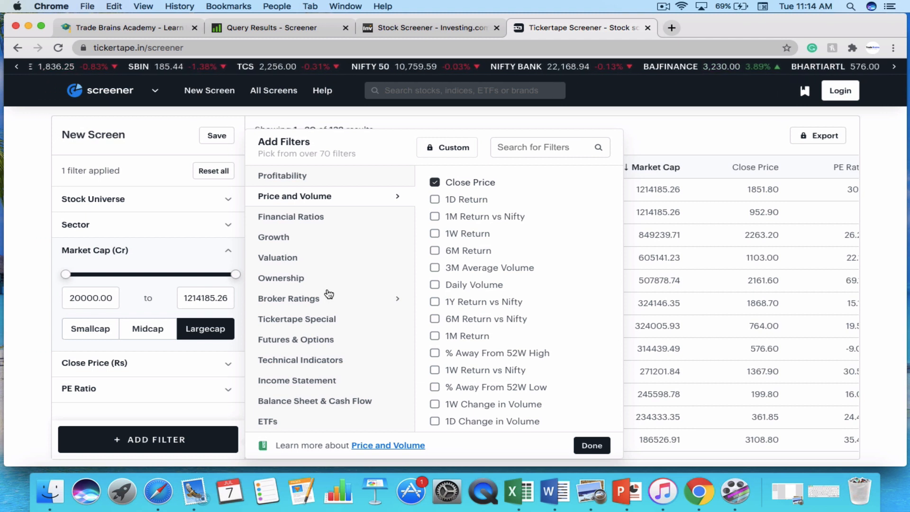
{"action": "left_click", "coordinate": [591, 446]}
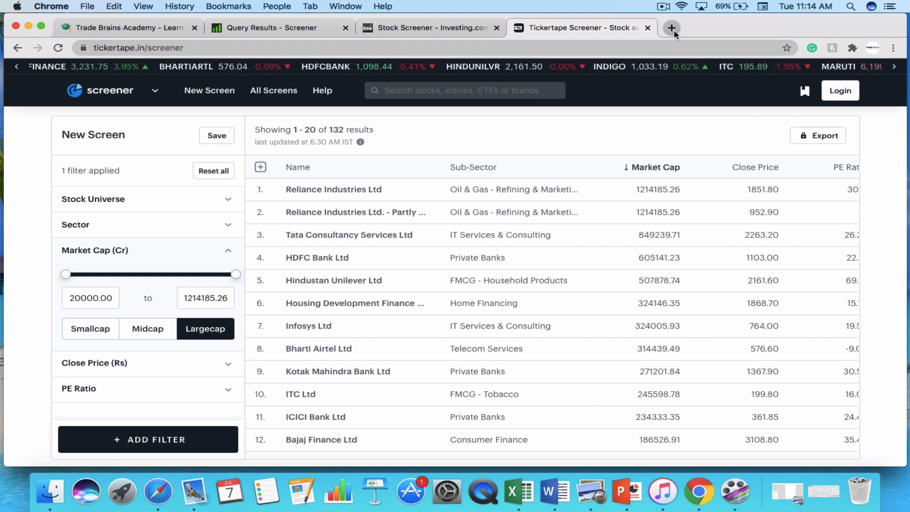
Go to portal.tradebrains.in in a new tab and choose Stock Research > Screener (new).
{"action": "left_click", "coordinate": [671, 27]}
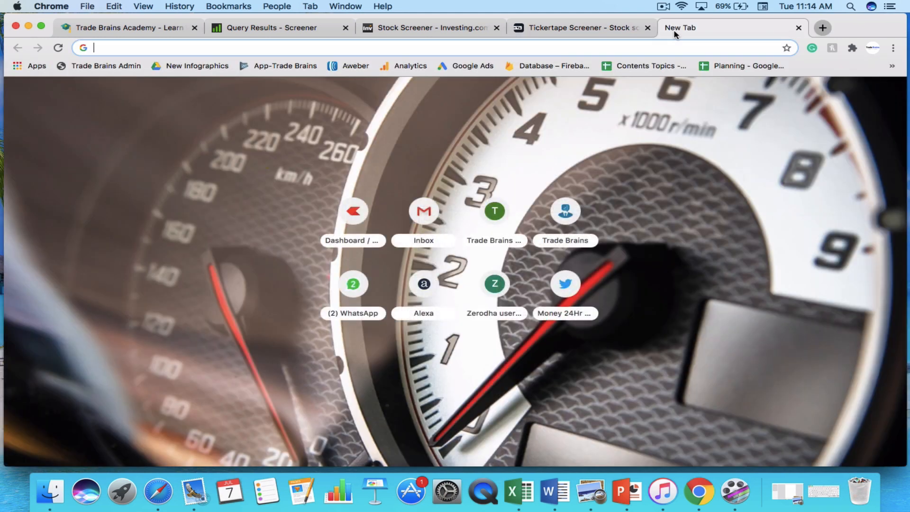
{"action": "type", "text": "portal.tradebrains.in"}
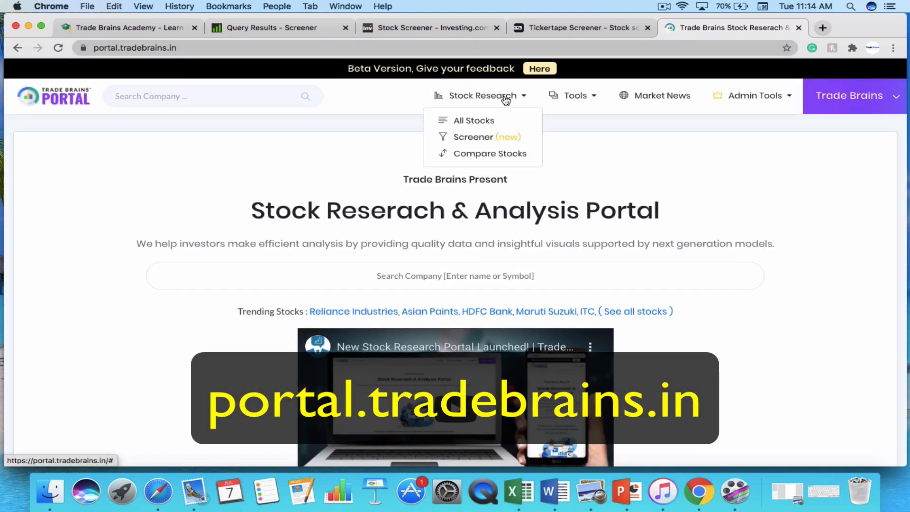
{"action": "left_click", "coordinate": [473, 136]}
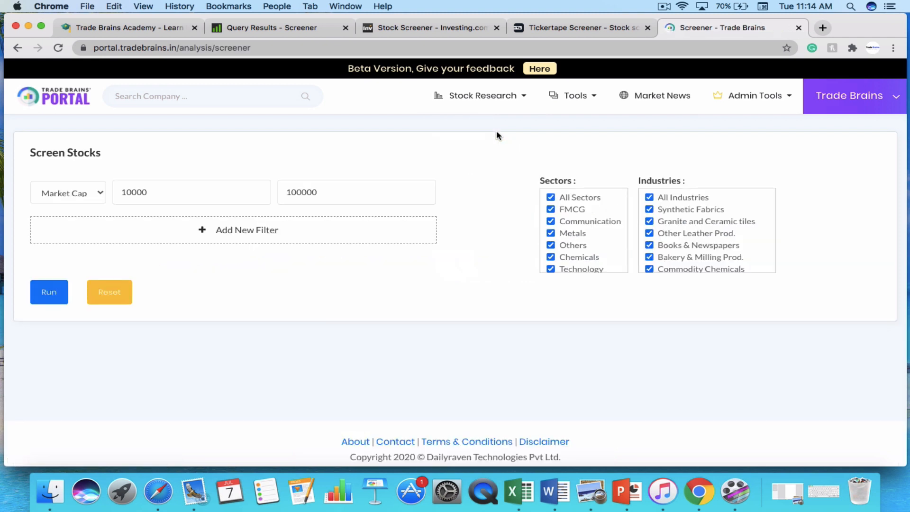